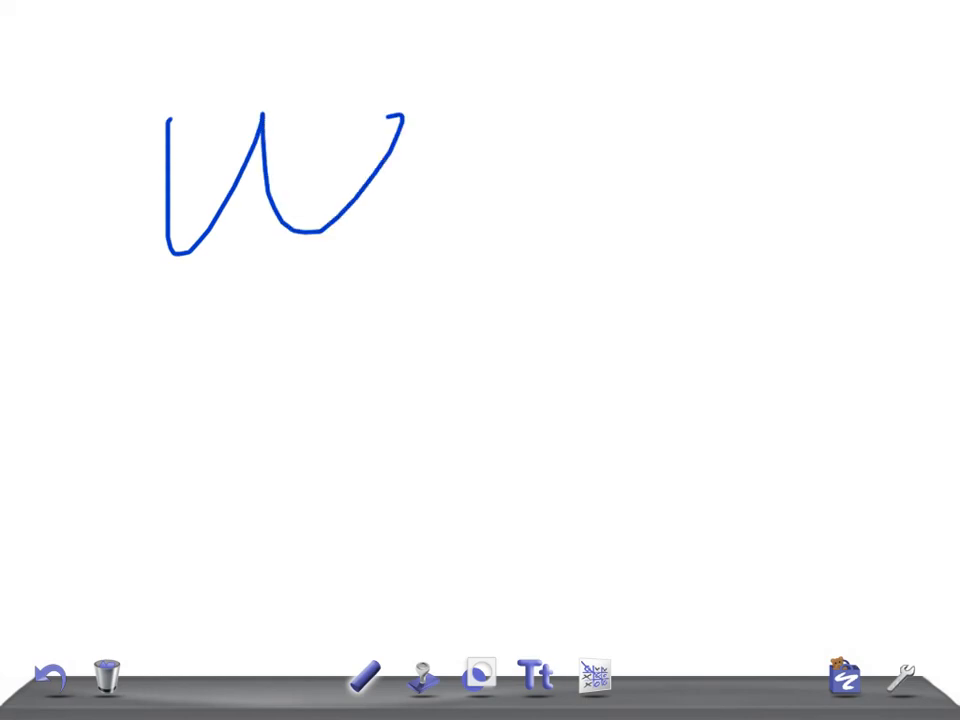
Step: Handwrite 'usmle Pearl' in blue, then request clearing the doodle via the trash can
left_click_drag(370, 130, 860, 250)
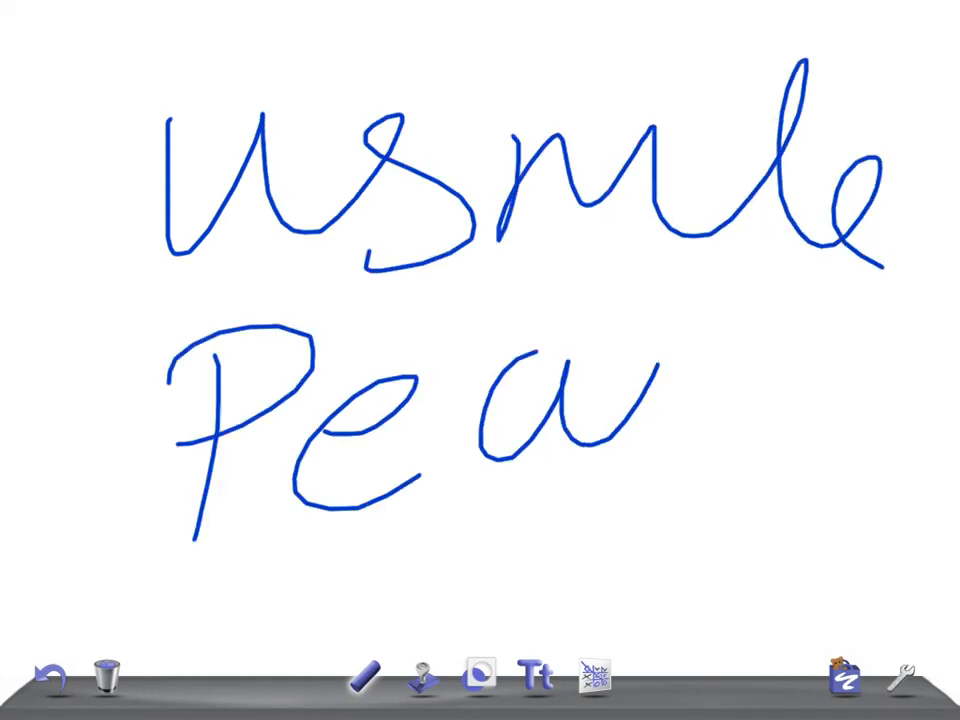
left_click(108, 678)
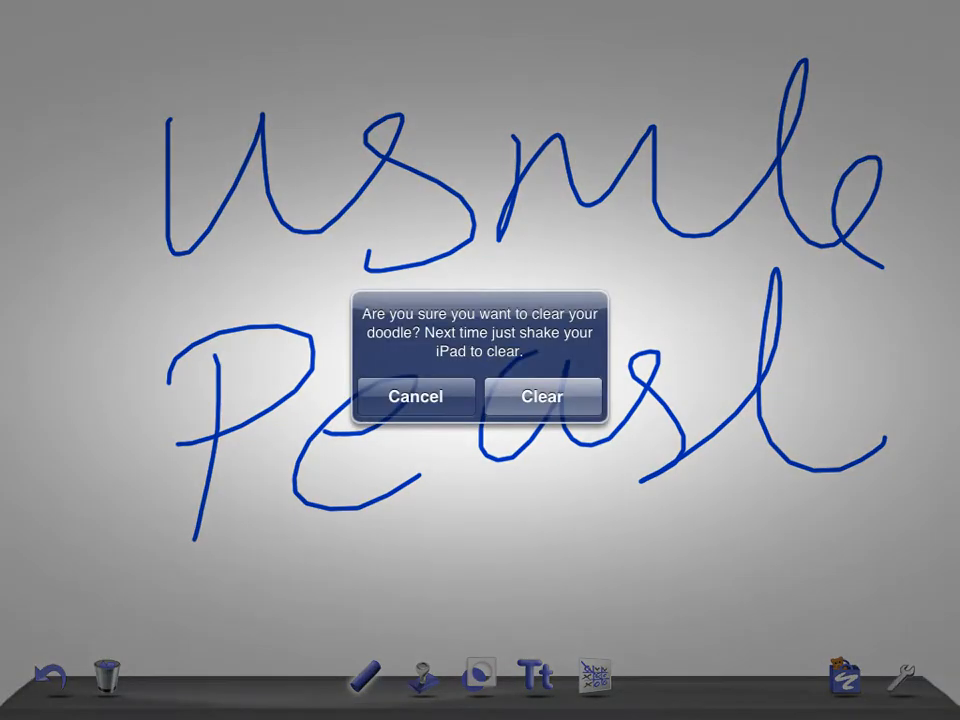
Step: Confirm the clear, then draw the 'N Terror / NM' header with a vertical divider and horizontal rule
left_click(542, 396)
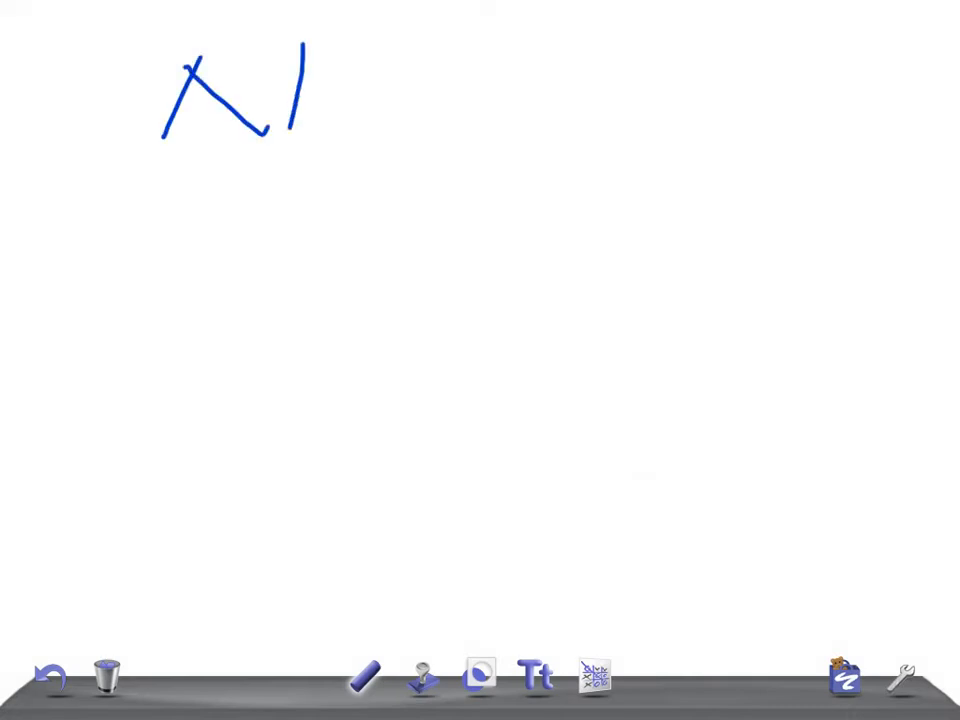
left_click_drag(370, 60, 430, 110)
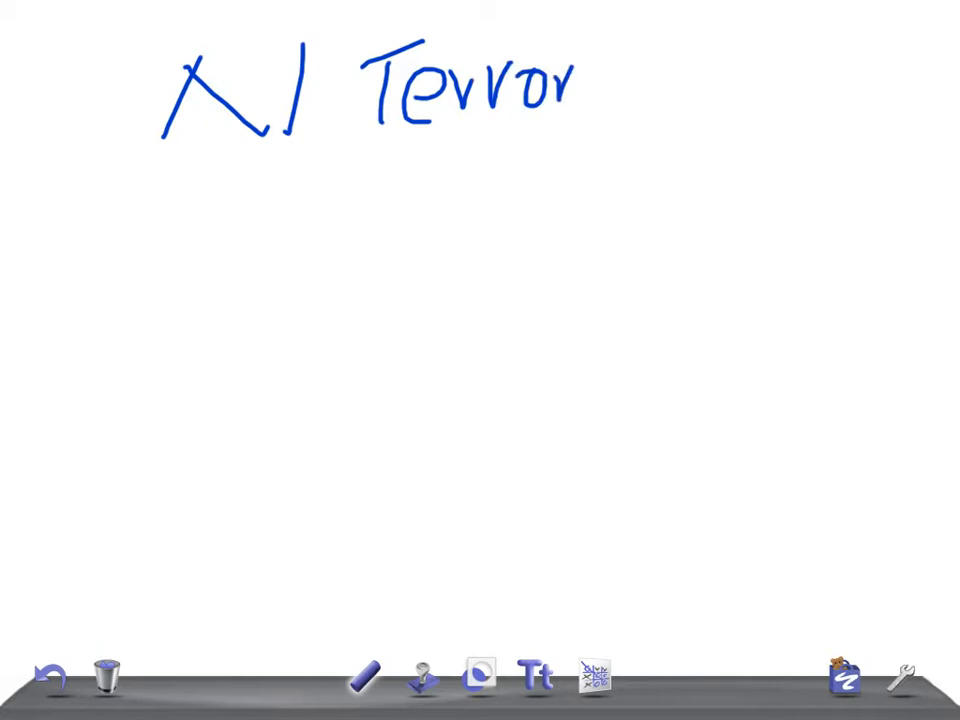
left_click_drag(612, 24, 538, 544)
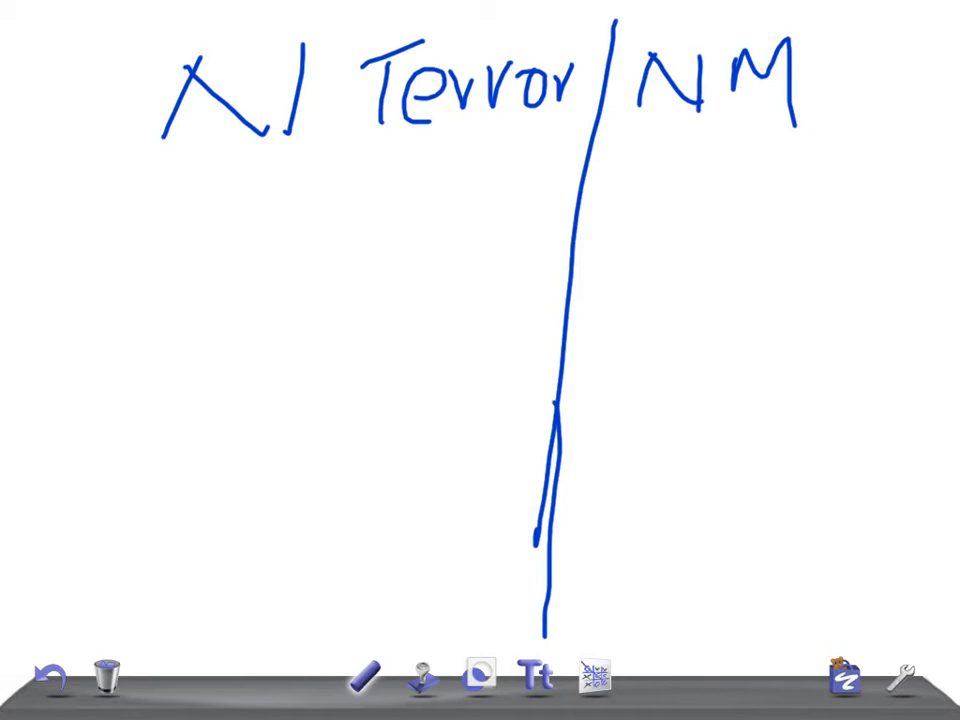
left_click_drag(116, 160, 856, 144)
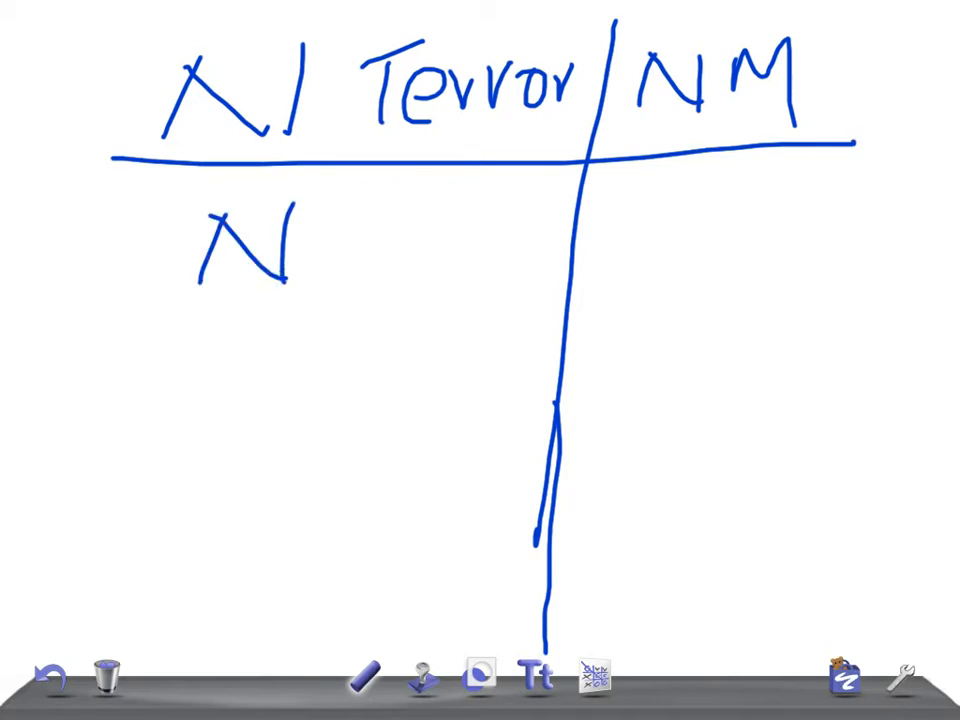
Step: Write 'NO' vs 'yes' in row one and 'Stage4(D)' vs 'REM' in row two
left_click_drag(330, 200, 380, 270)
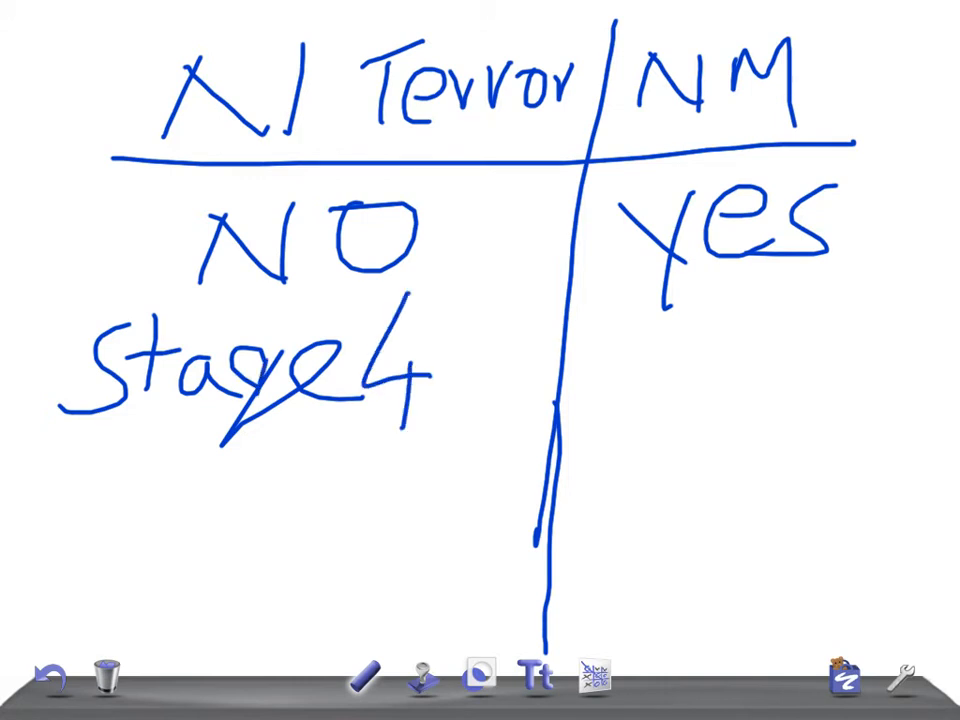
left_click_drag(450, 330, 500, 410)
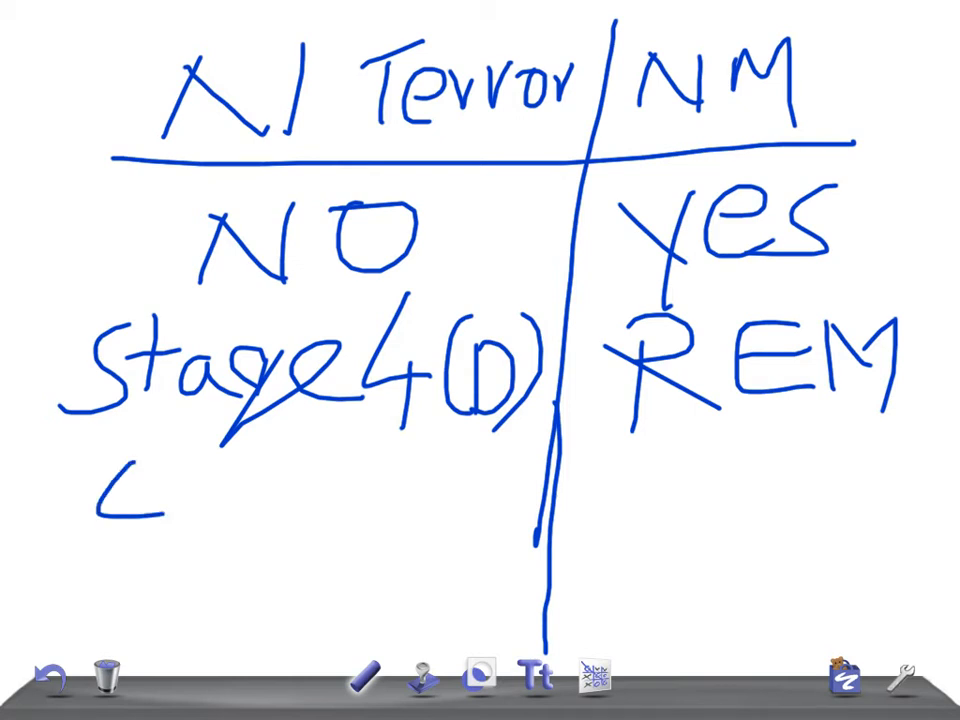
Step: Write 'Extreme' under N Terror and 'Elevated' under NM as the third row
left_click_drag(110, 490, 350, 520)
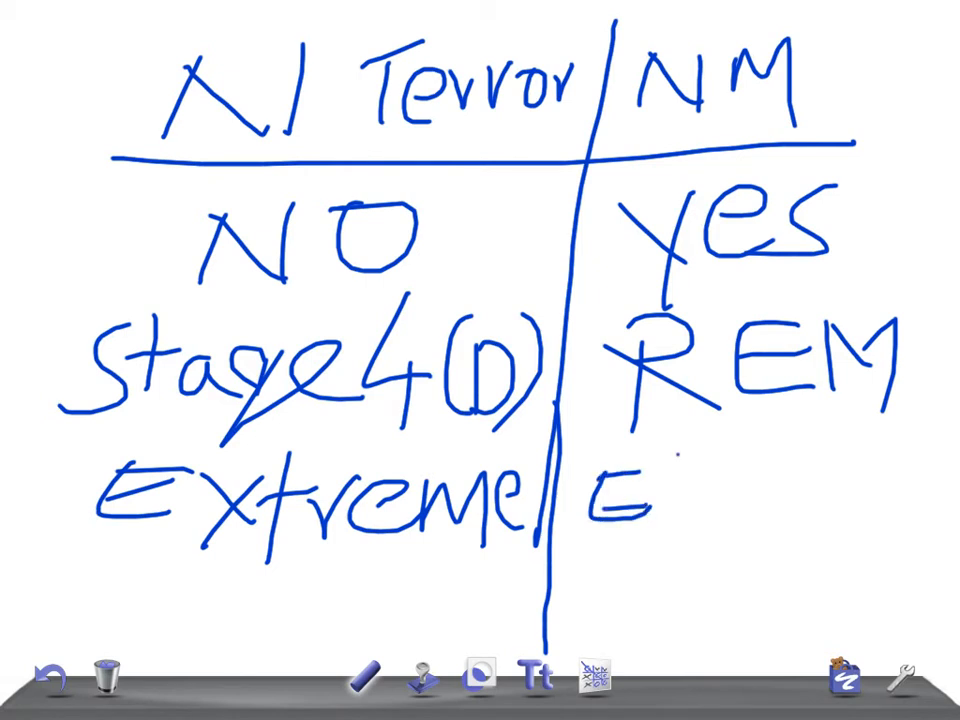
left_click_drag(664, 490, 850, 500)
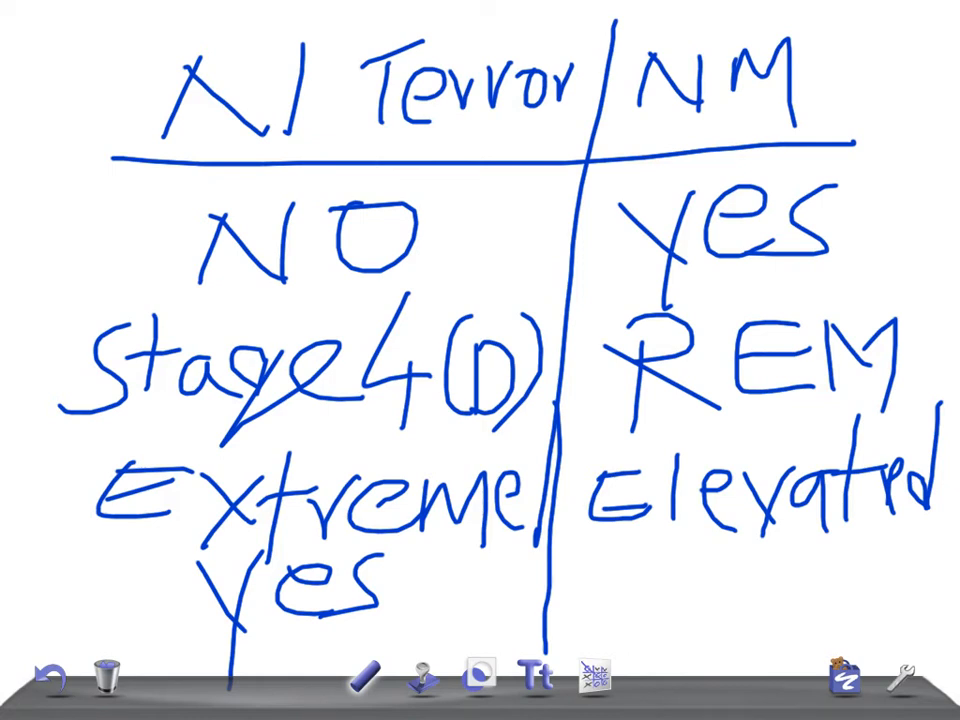
Step: Write 'yes (IQ)' vs 'yes (UI)' in row four and circle both column headers
left_click_drag(600, 540, 730, 600)
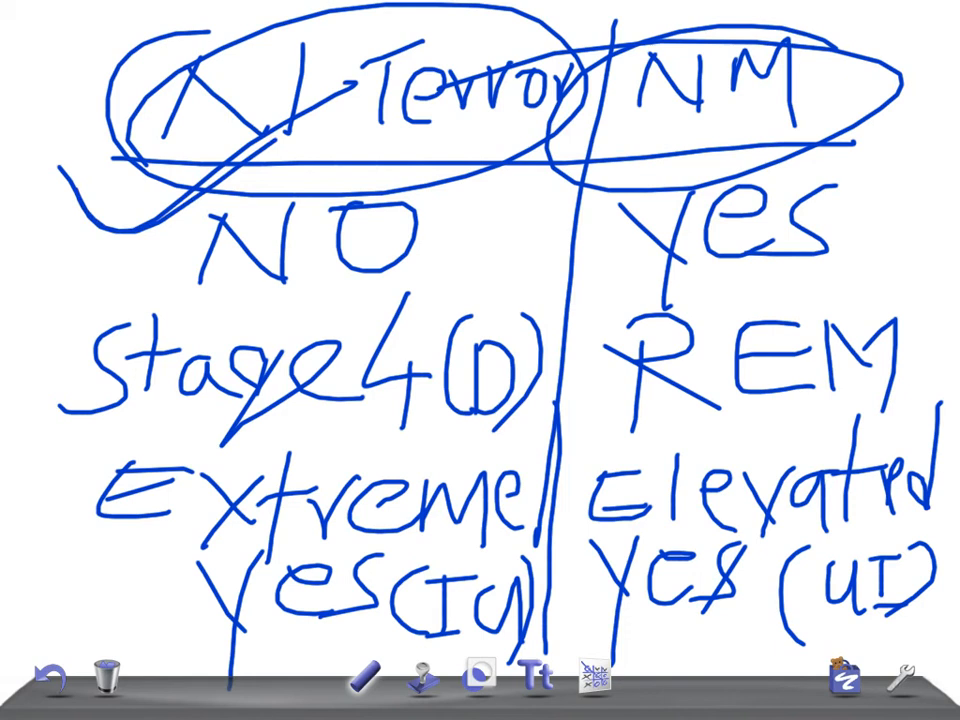
Step: Add a curved stroke beside the N Terror header and a small superscript 3 after the NM 'yes'
left_click_drag(44, 216, 336, 100)
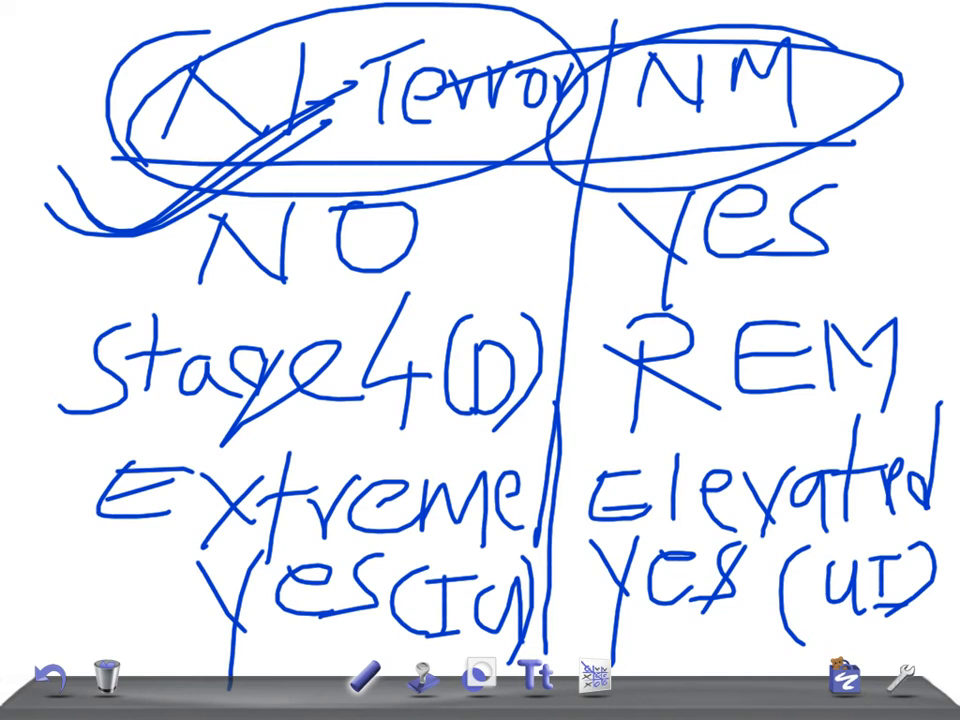
left_click_drag(836, 160, 860, 220)
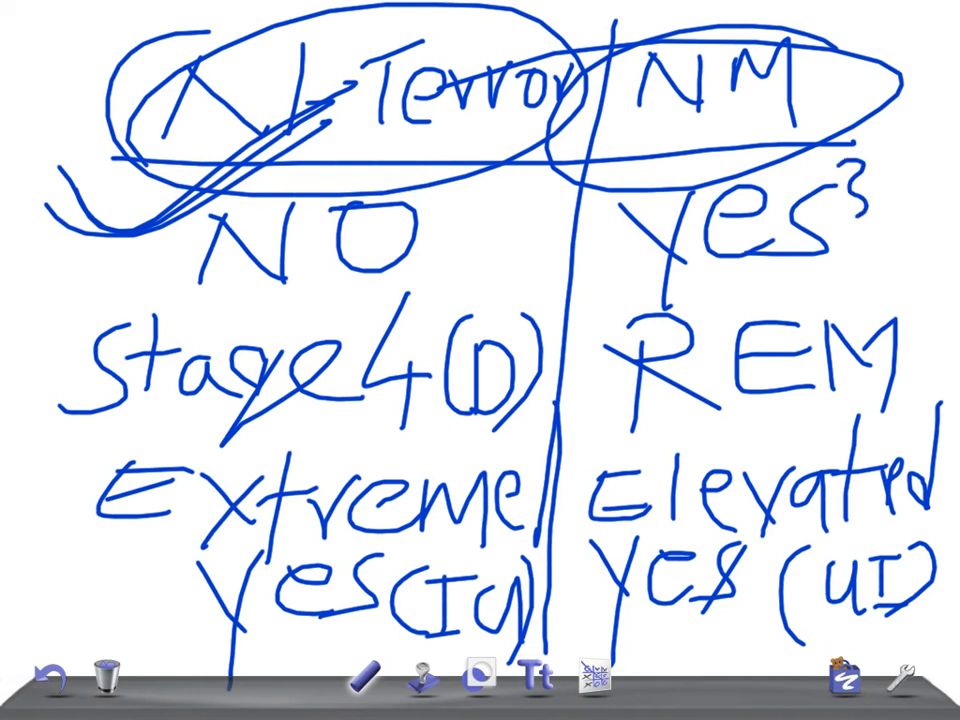